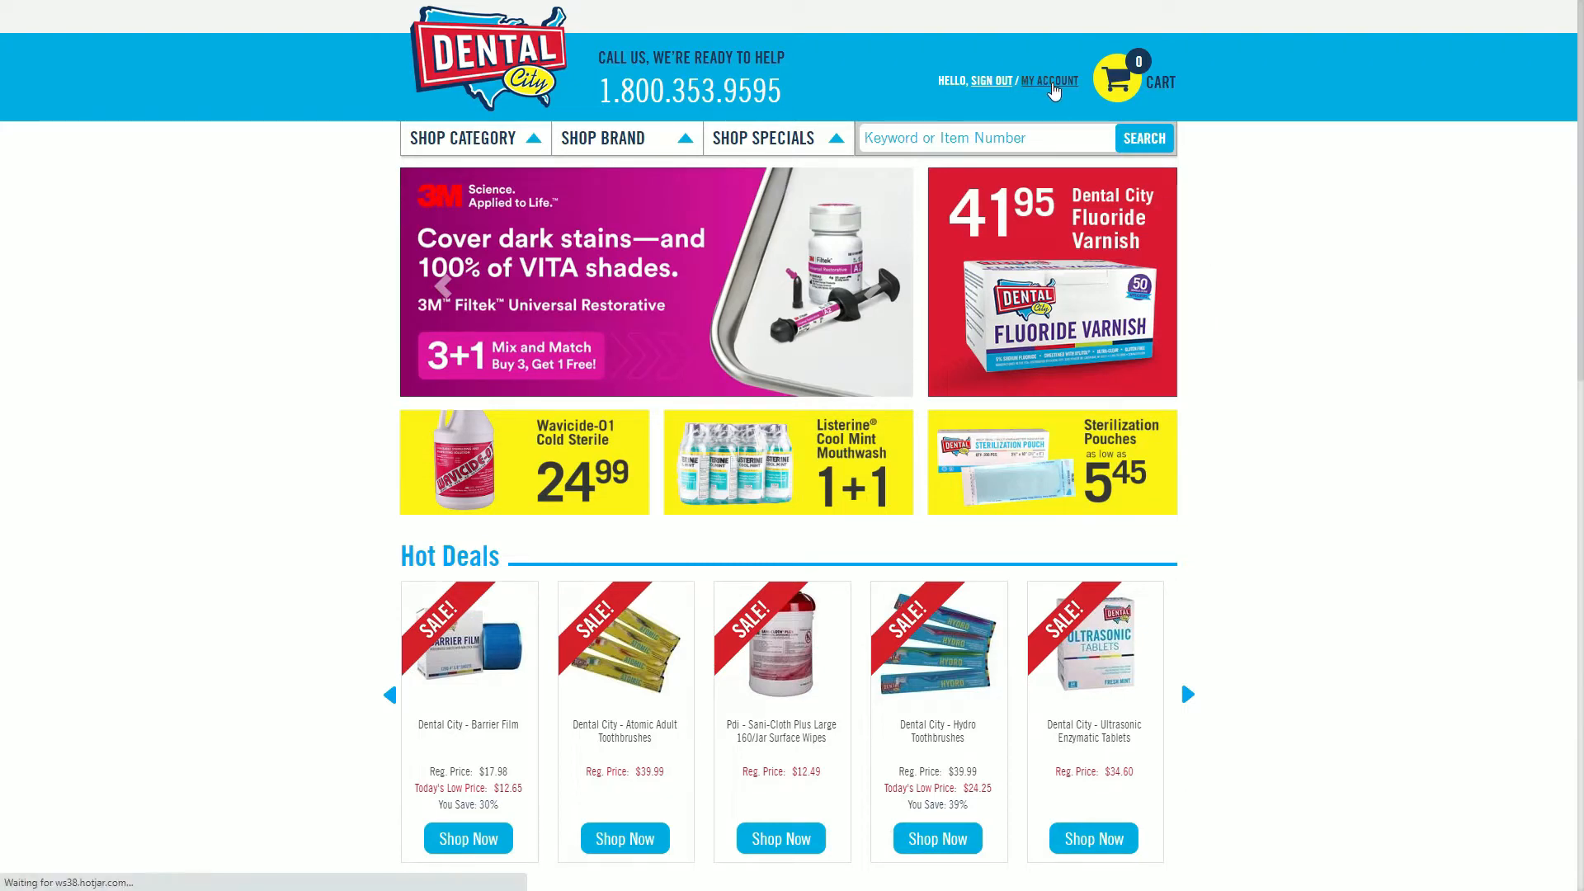
Go to My Account from the header, then open the Manage Password page.
left_click(1049, 81)
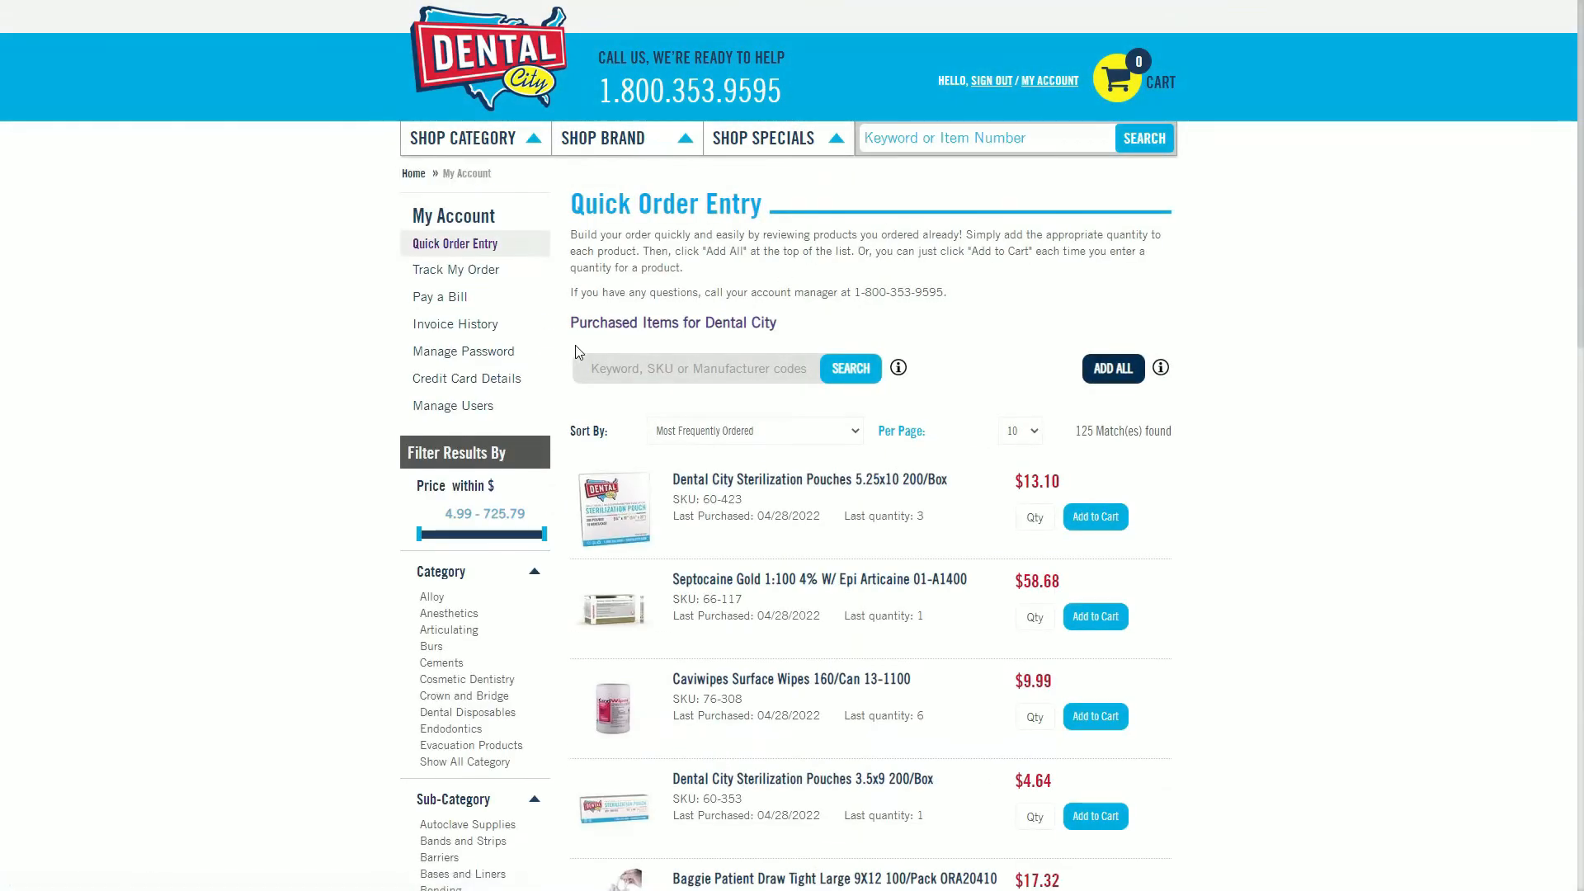
left_click(464, 351)
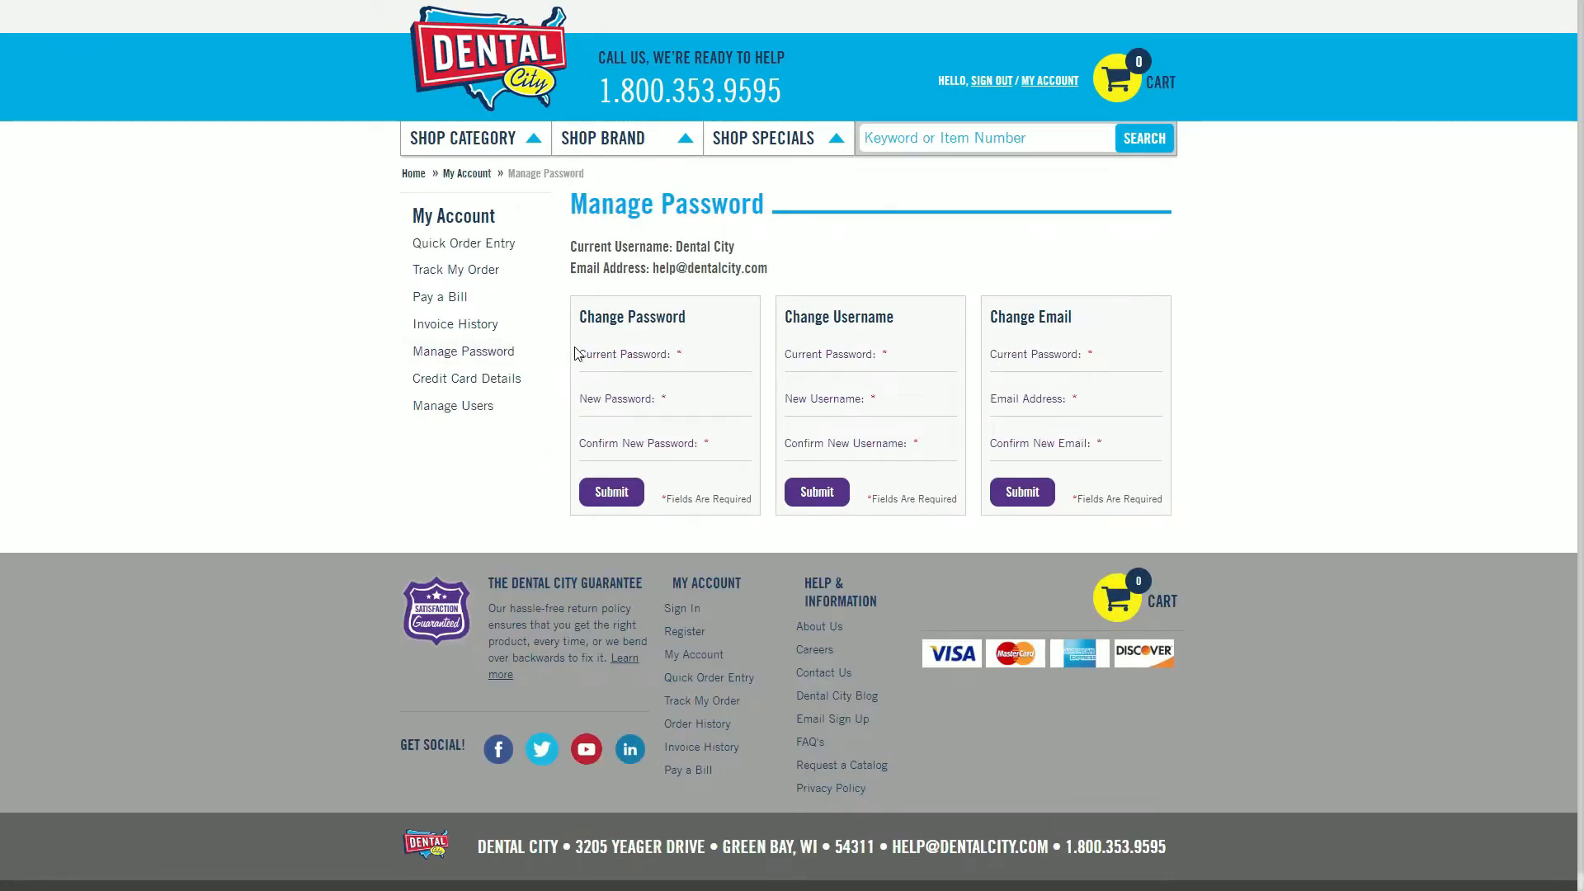
mouse_move(795, 268)
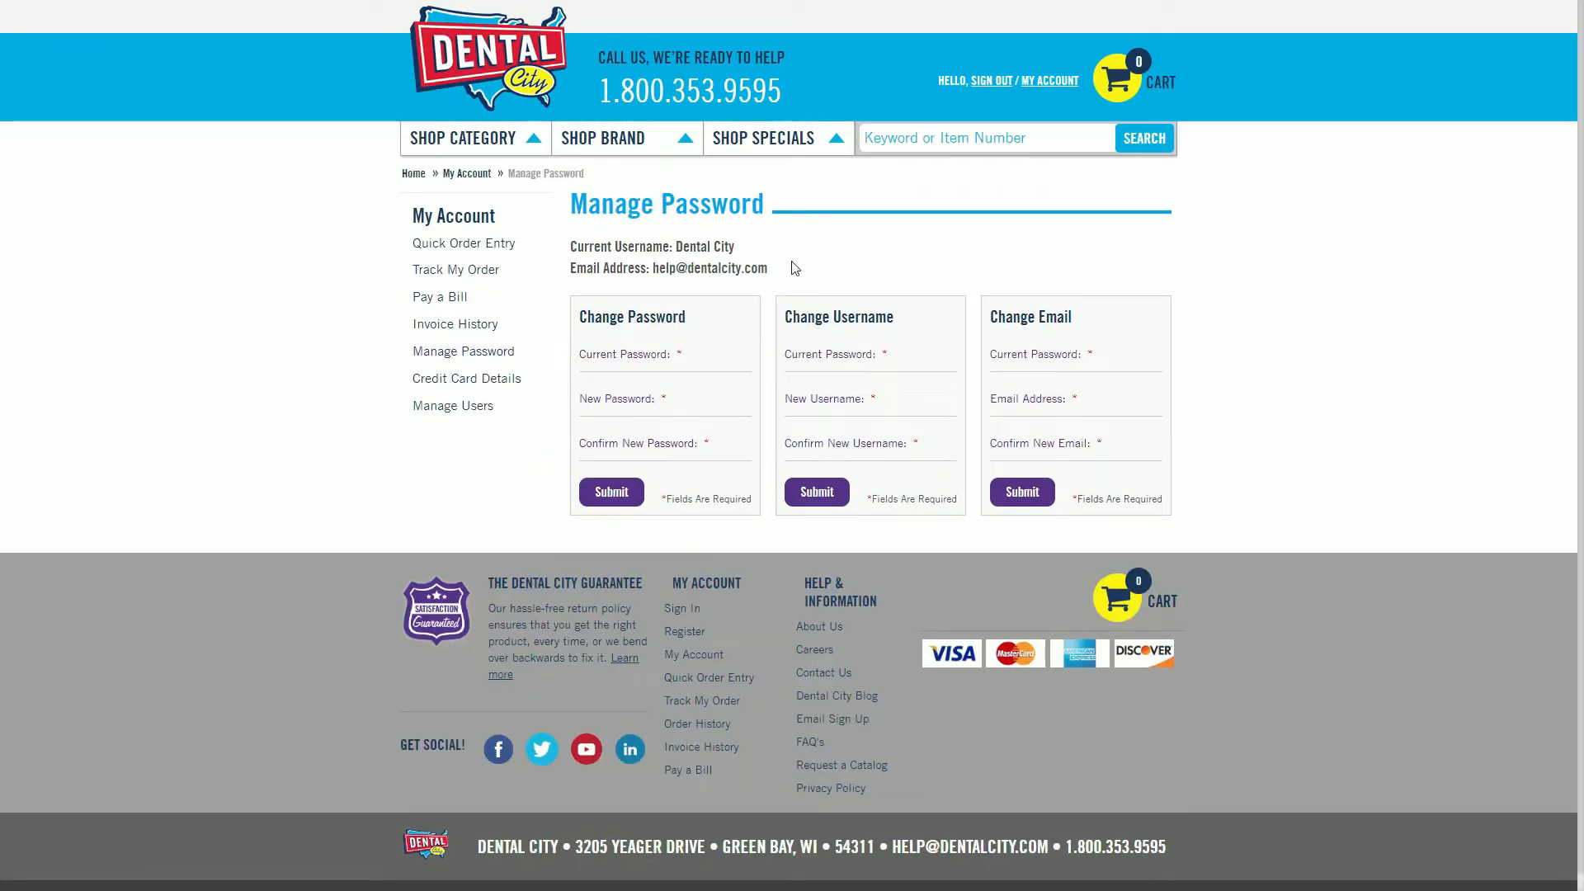
mouse_move(775, 275)
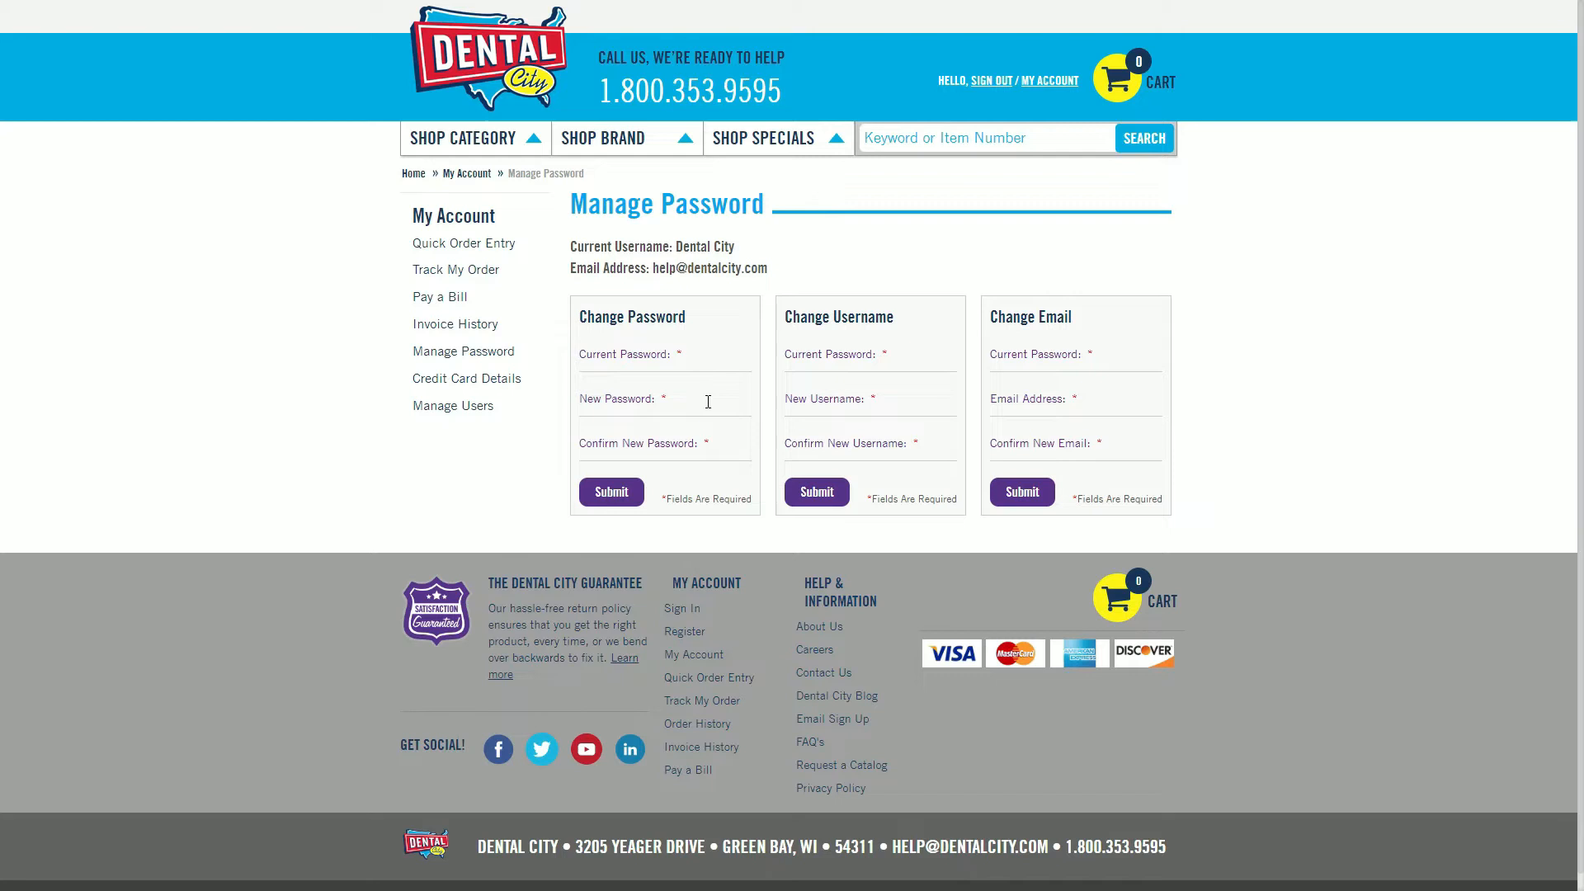
mouse_move(725, 444)
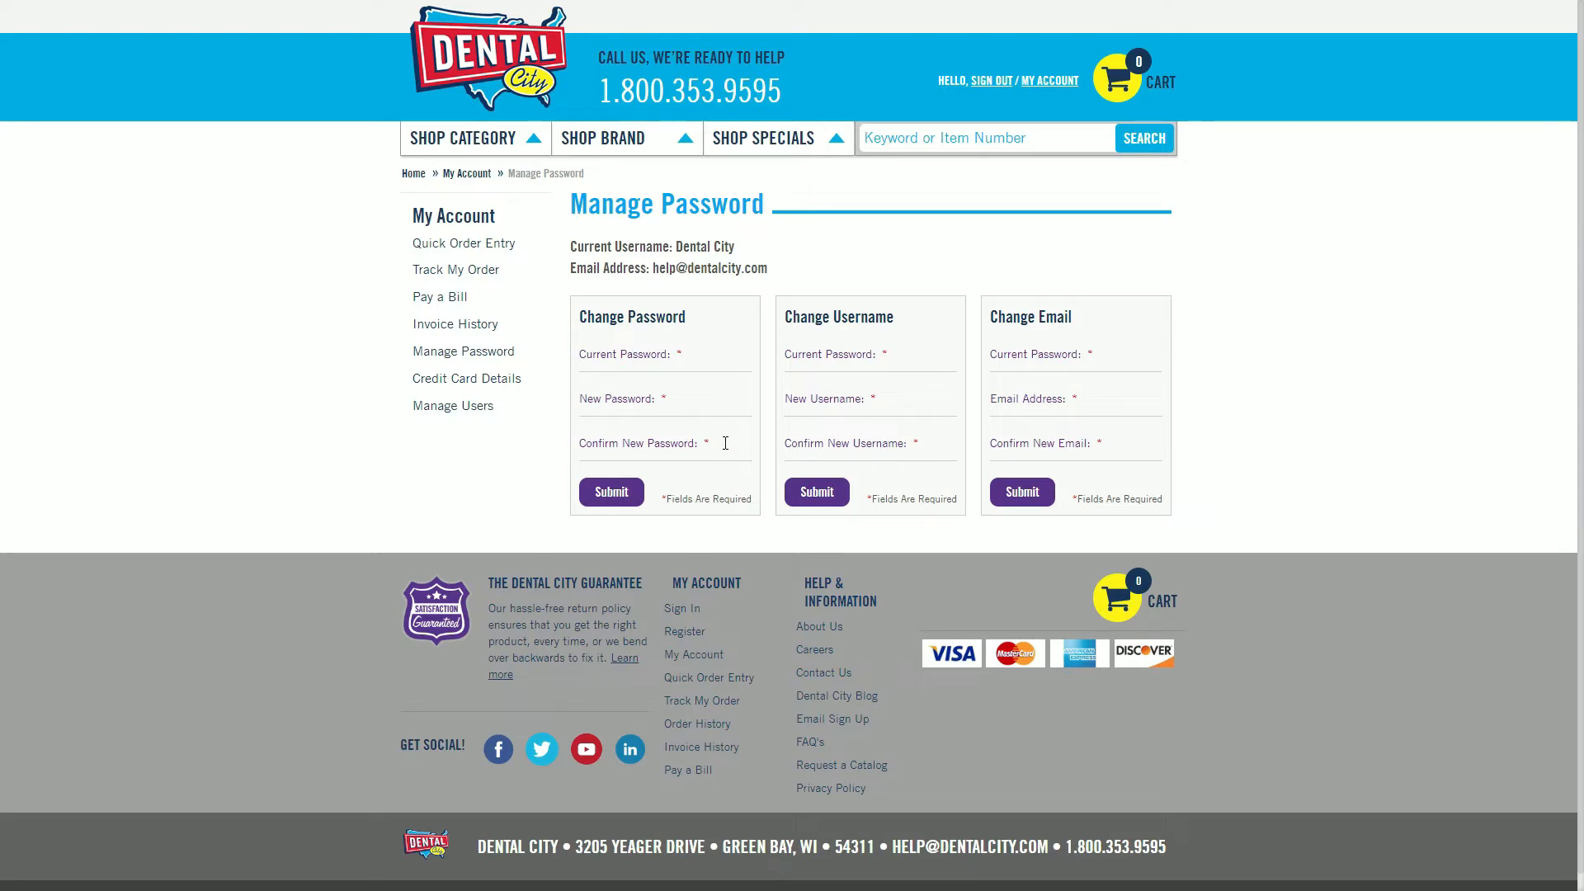
mouse_move(660, 493)
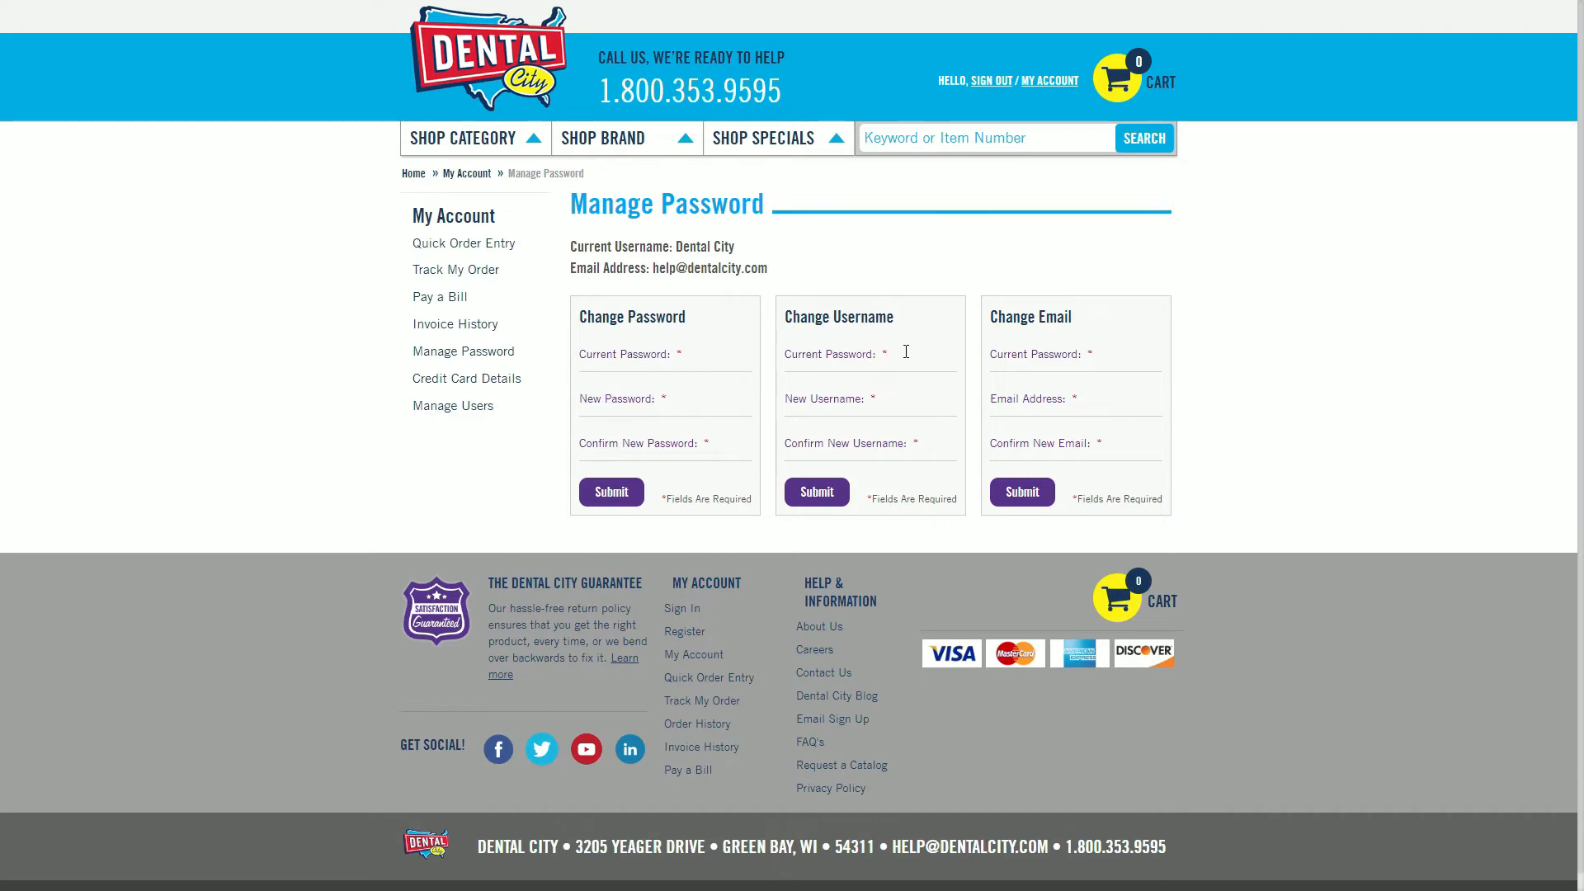
mouse_move(895, 403)
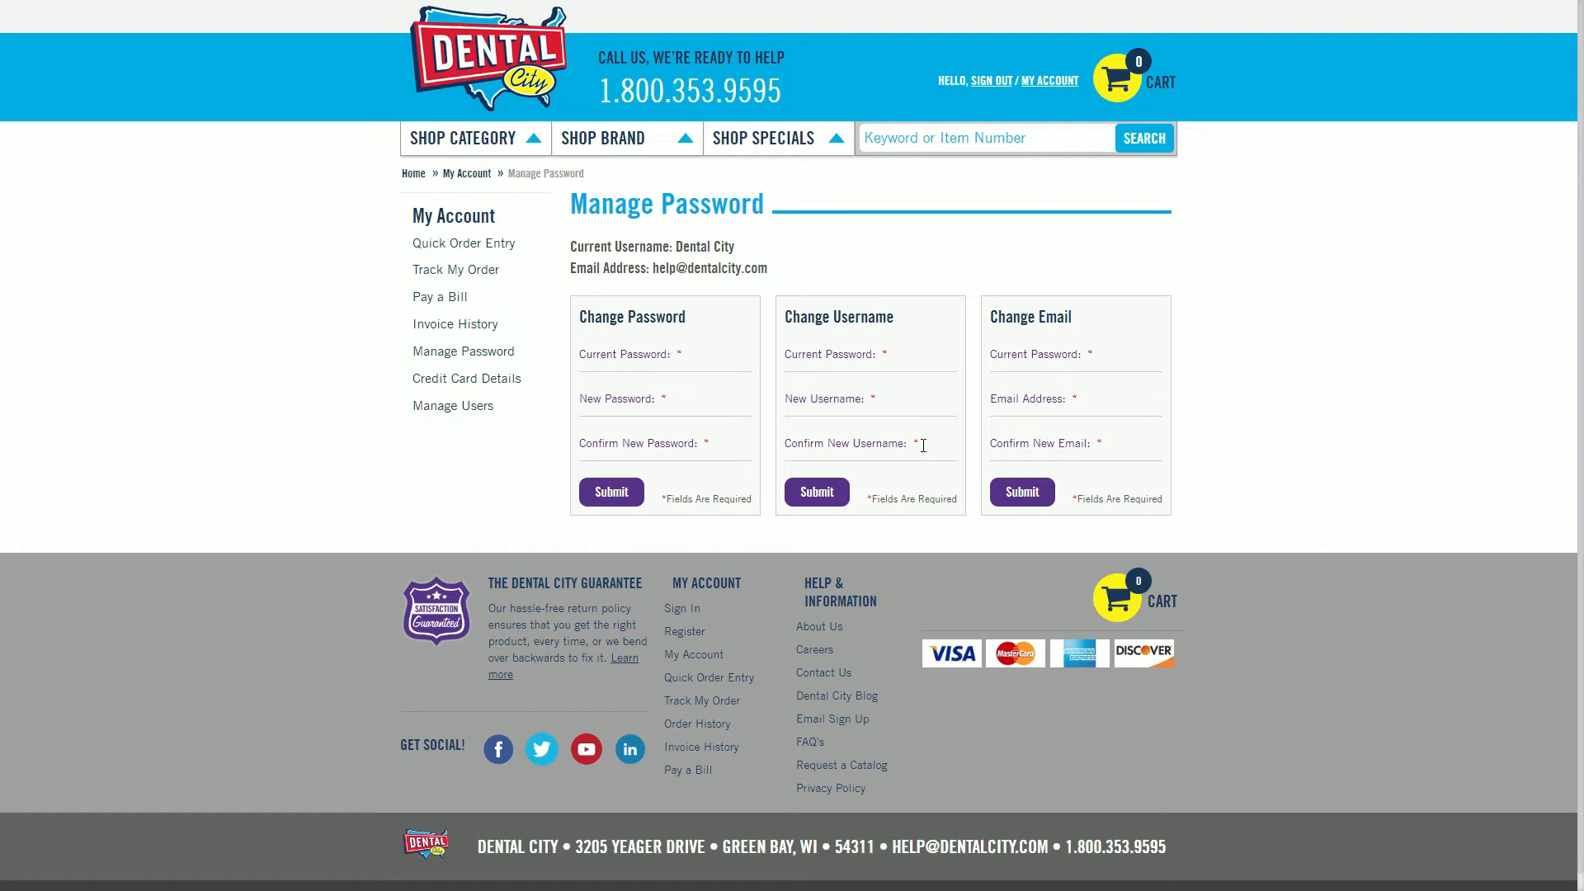
mouse_move(822, 510)
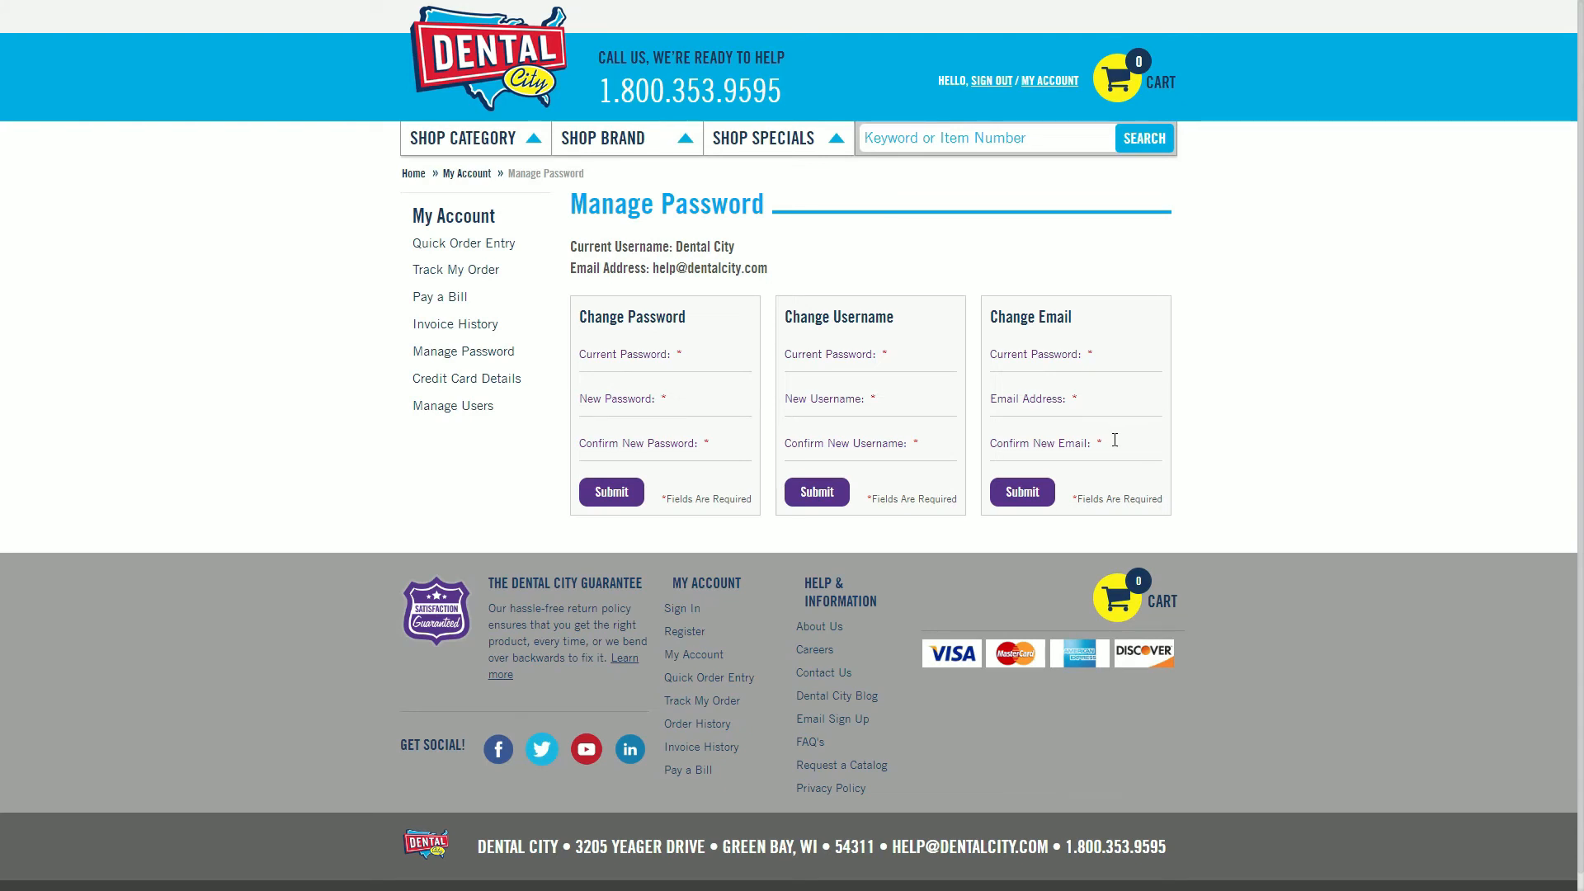
mouse_move(1057, 509)
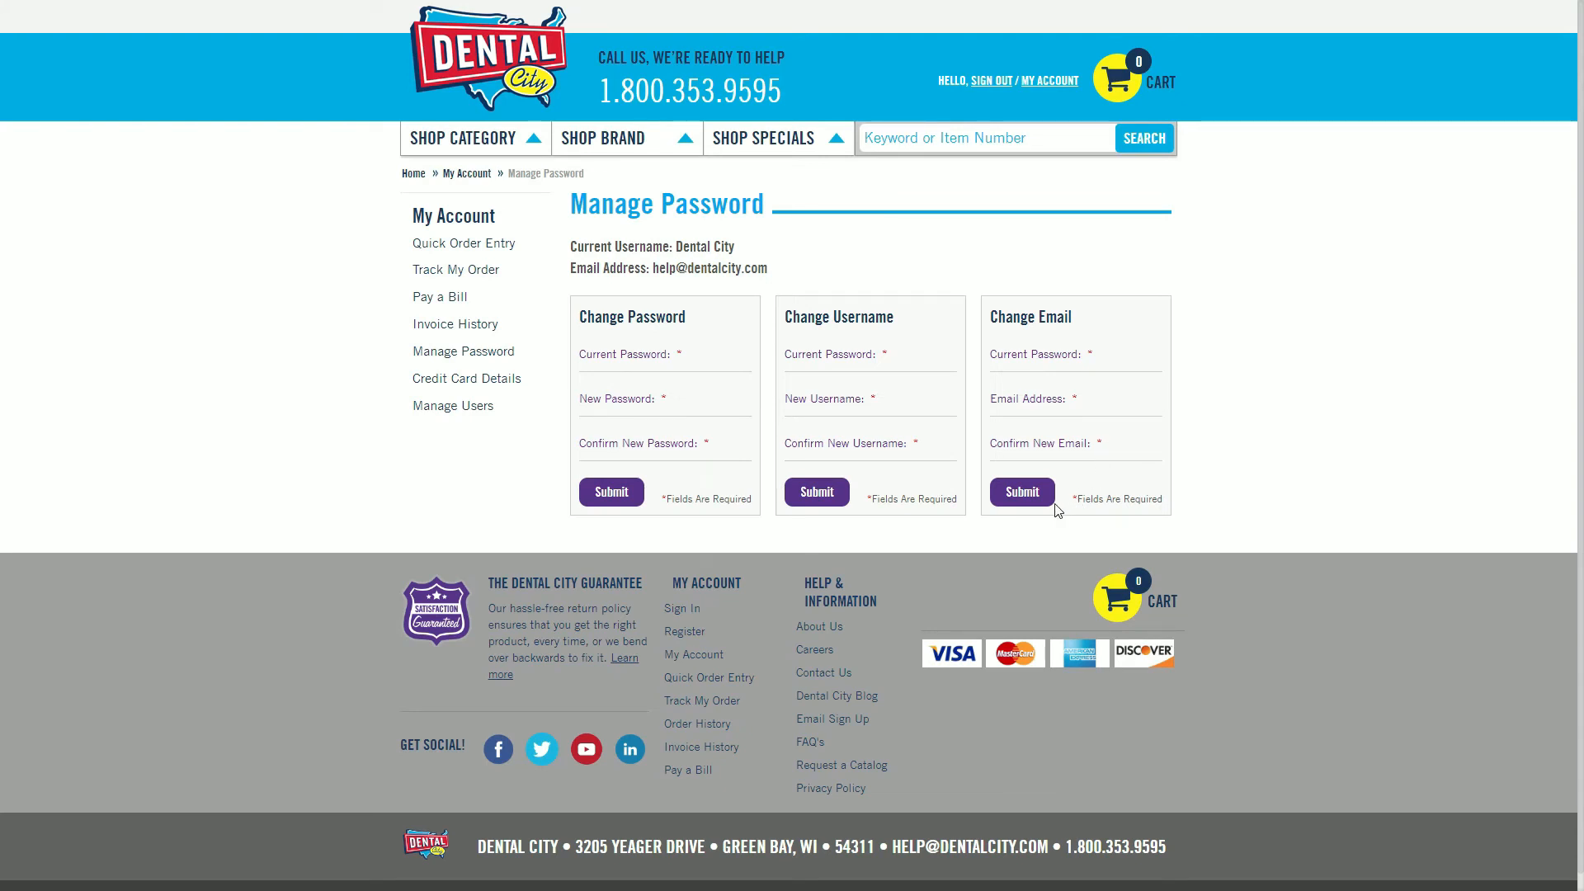
mouse_move(1041, 534)
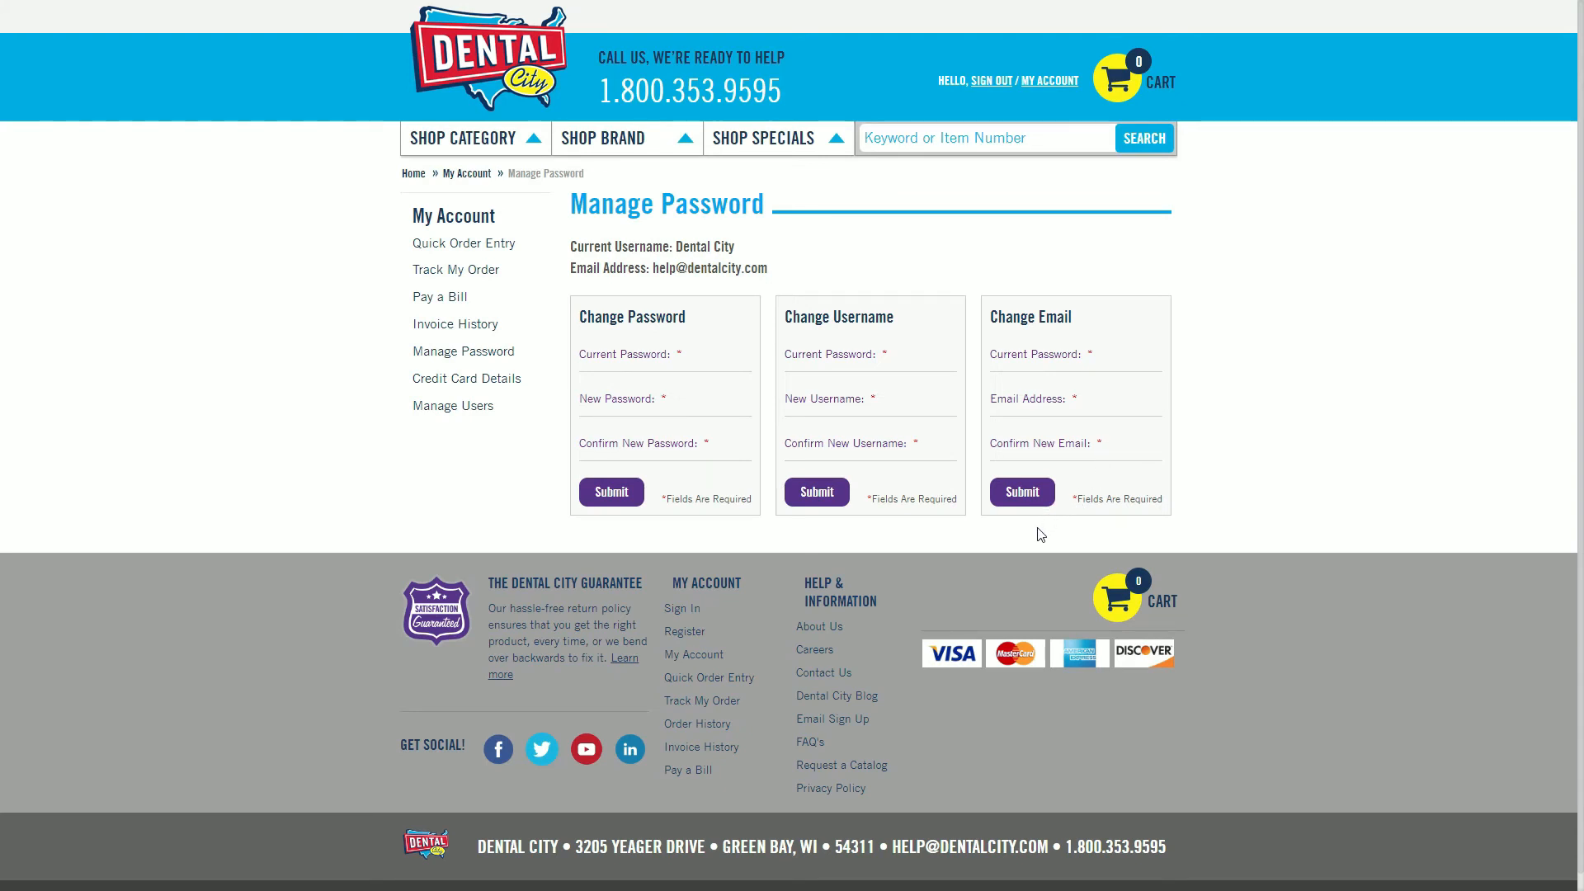